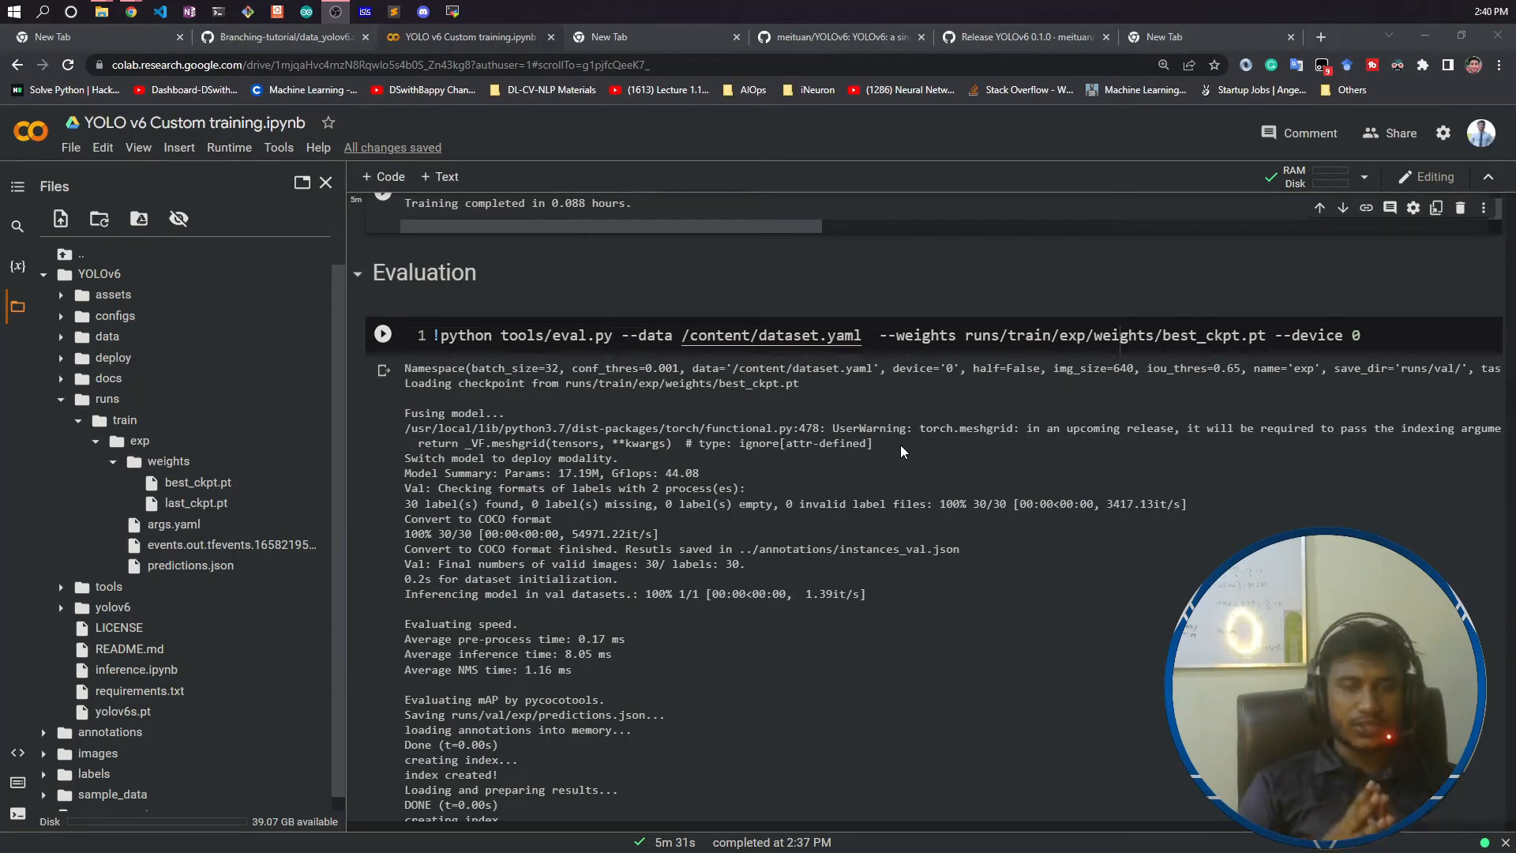
{"action": "mouse_move", "coordinate": [1116, 423]}
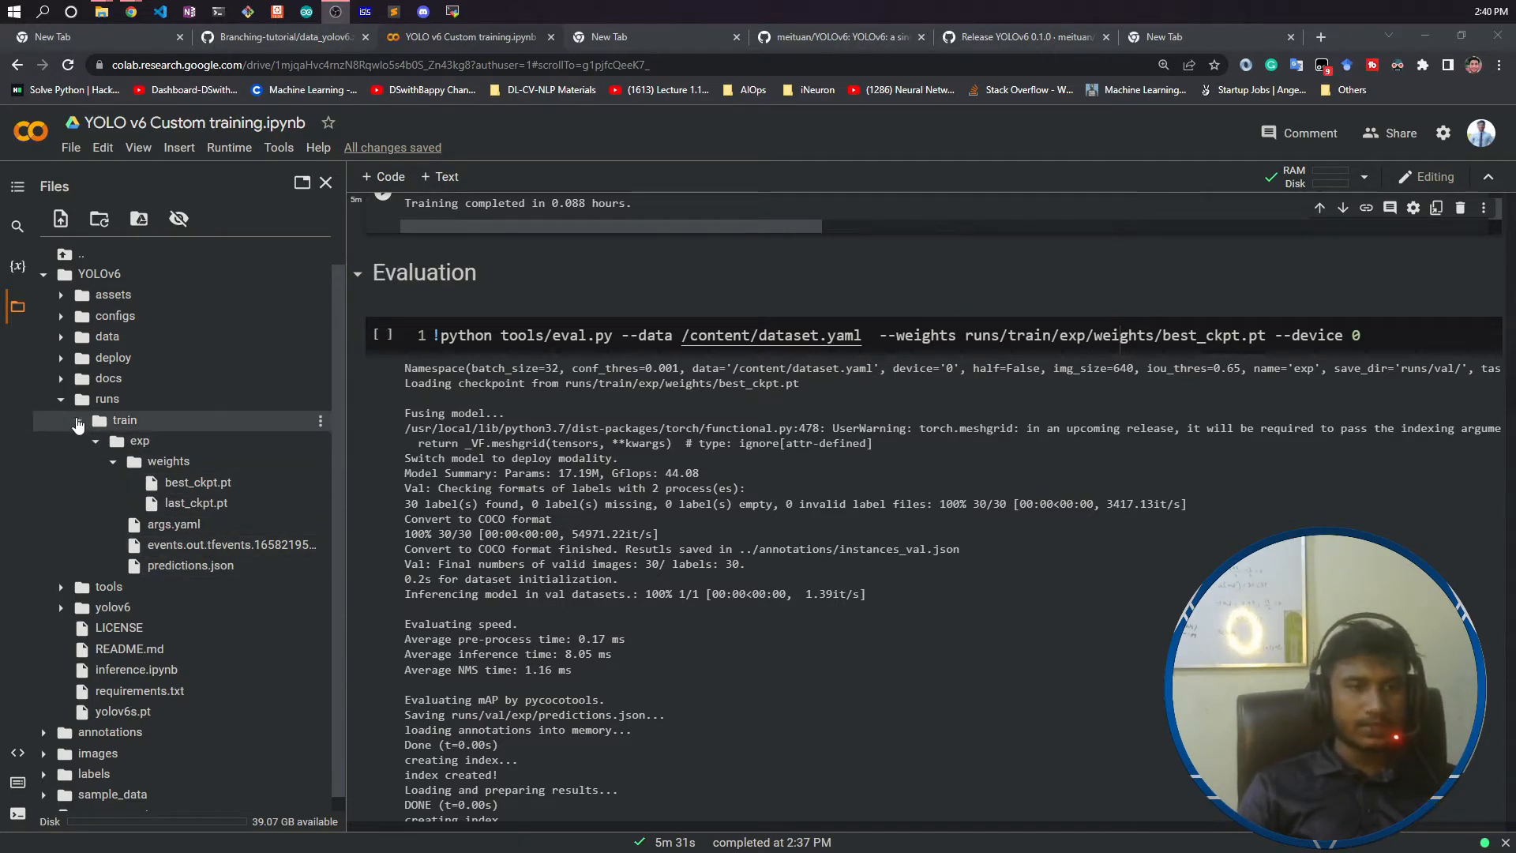
- Collapse the runs folder so the tools scripts eval.py, infer.py and train.py show
{"action": "left_click", "coordinate": [61, 398]}
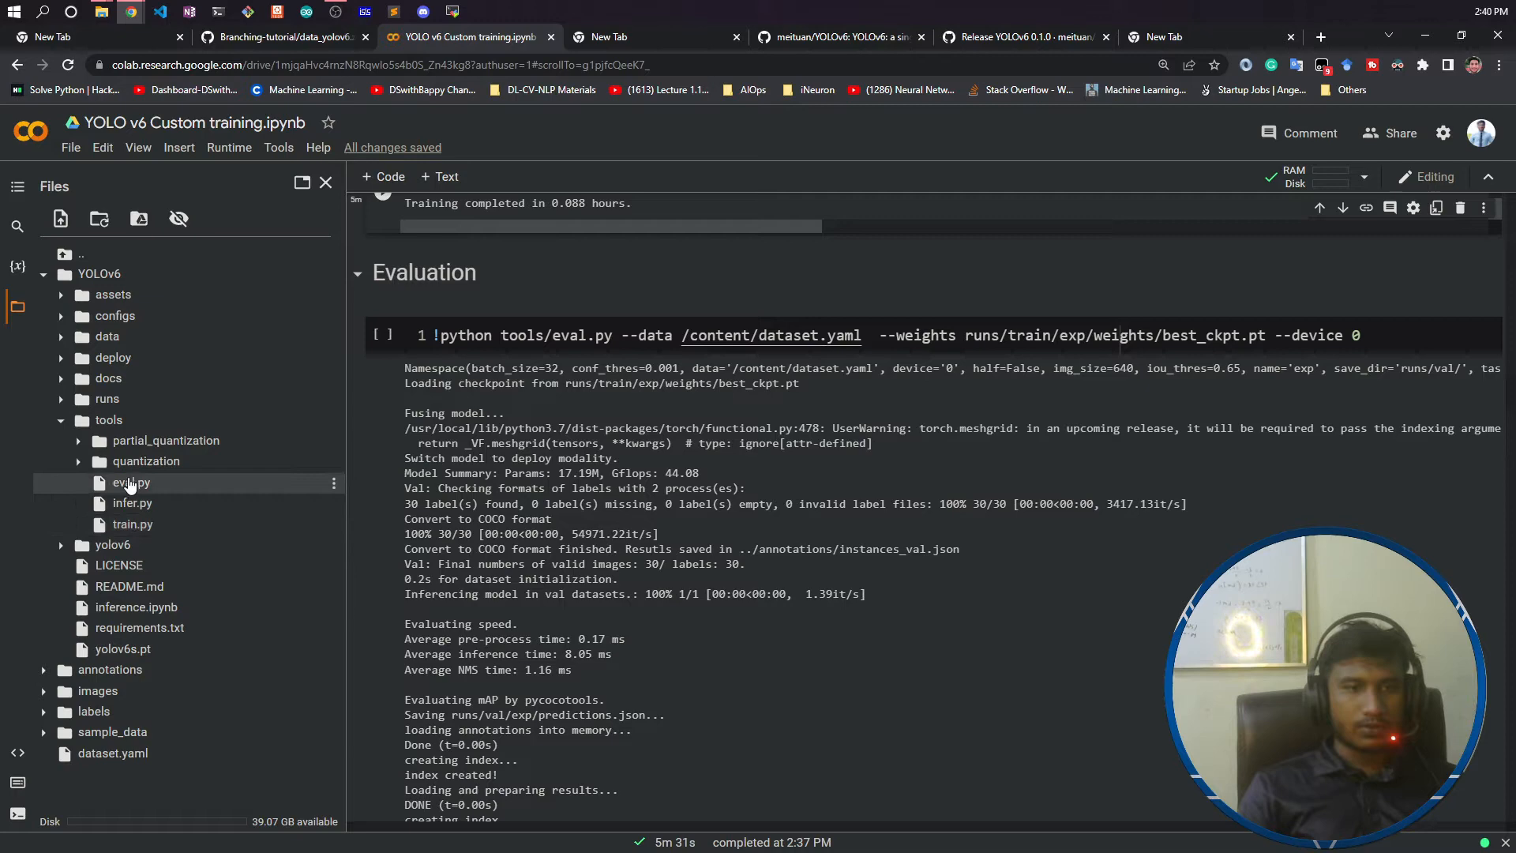
{"action": "double_click", "coordinate": [129, 484]}
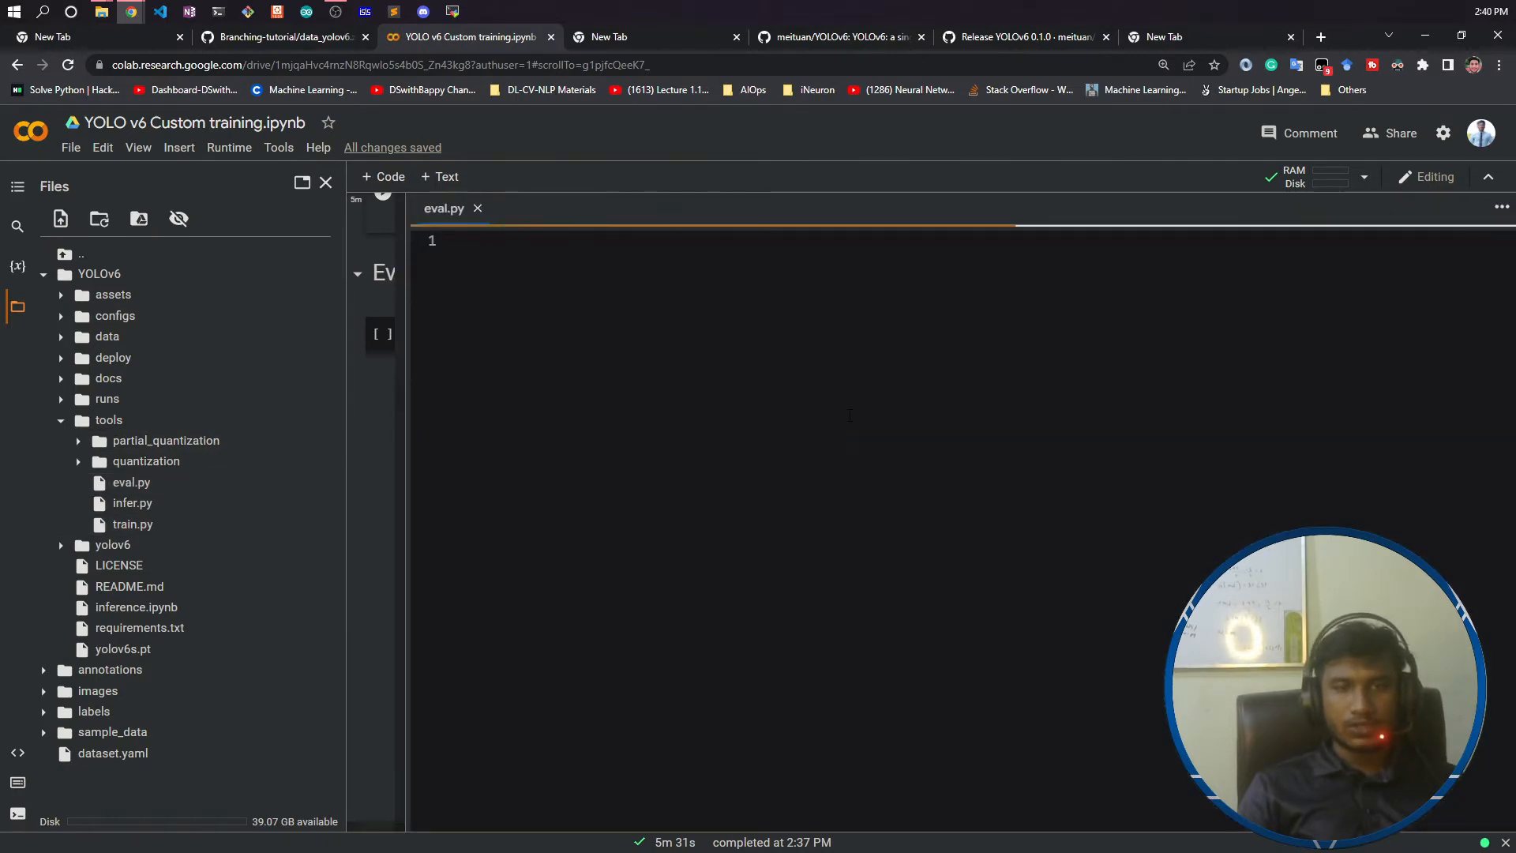
{"action": "scroll", "scroll_direction": "down", "scroll_amount": 3}
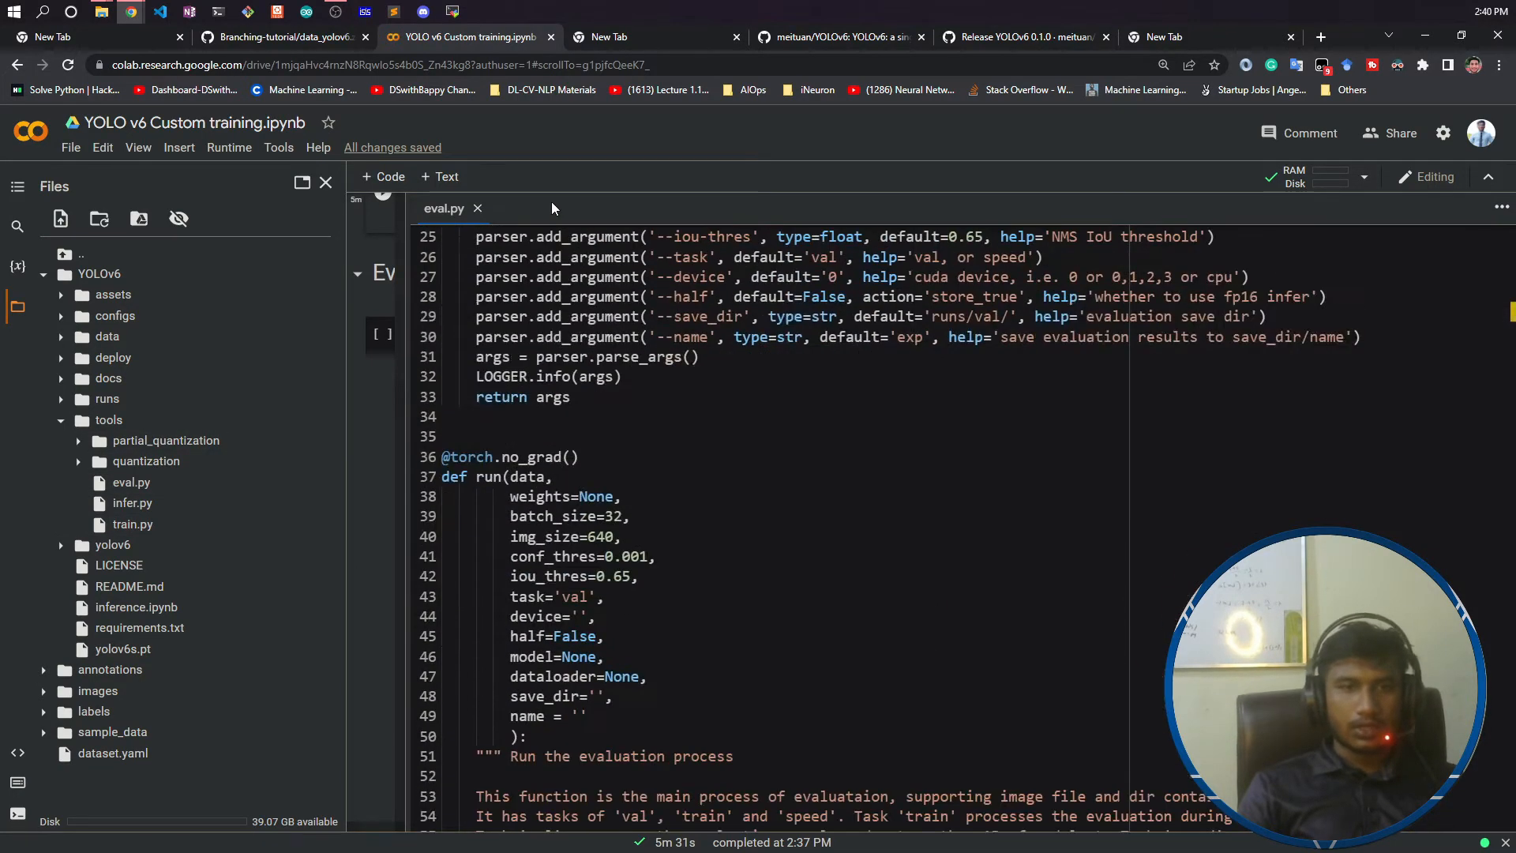
{"action": "scroll", "scroll_direction": "down", "scroll_amount": 3}
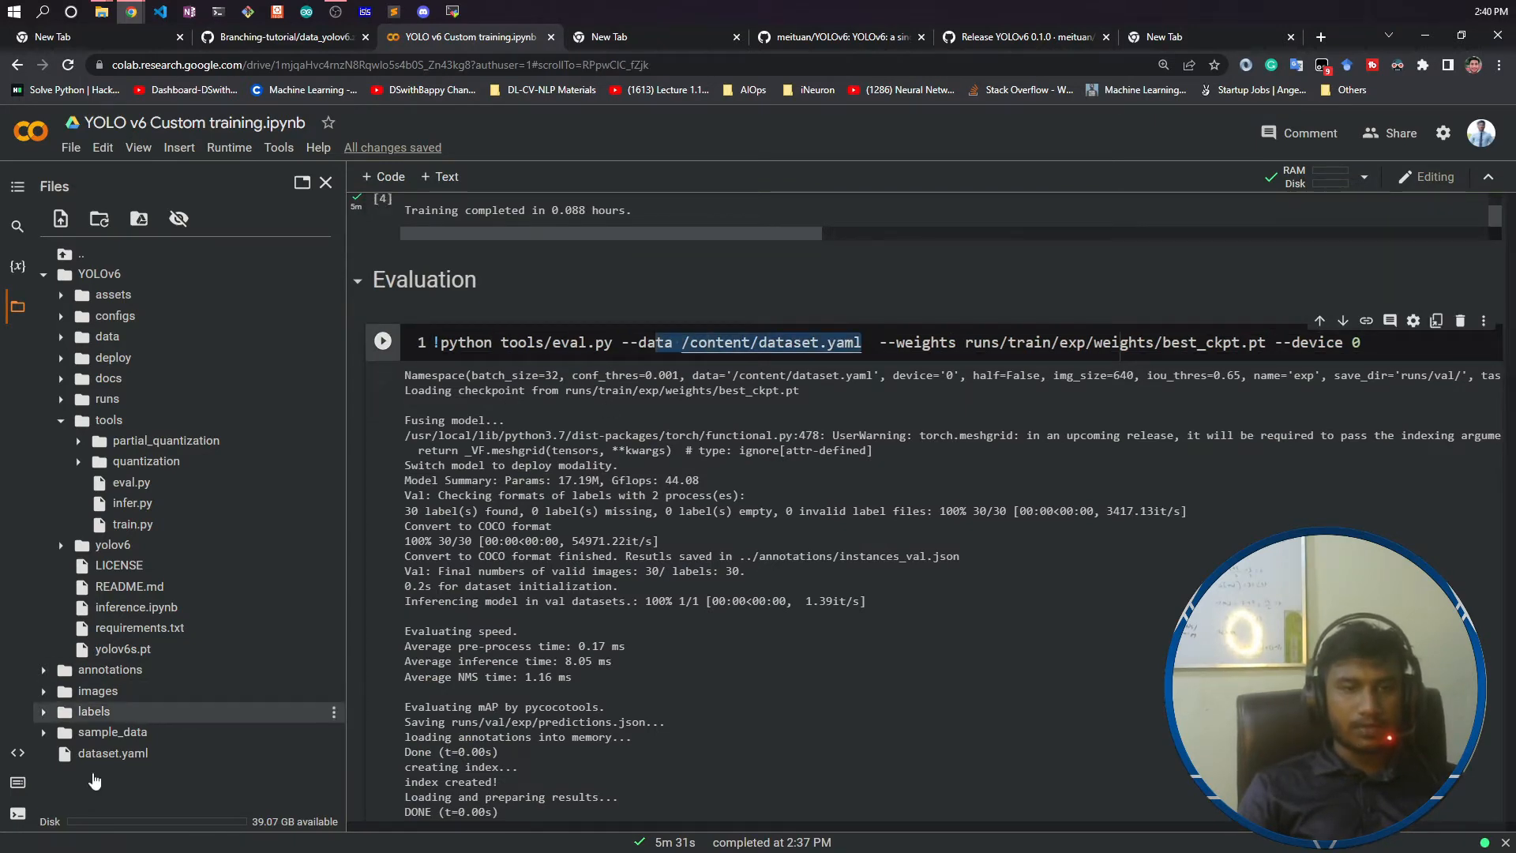
- Select the weights argument and expand runs/train/exp/weights to reveal best_ckpt.pt and last_ckpt.pt
{"action": "right_click", "coordinate": [114, 752]}
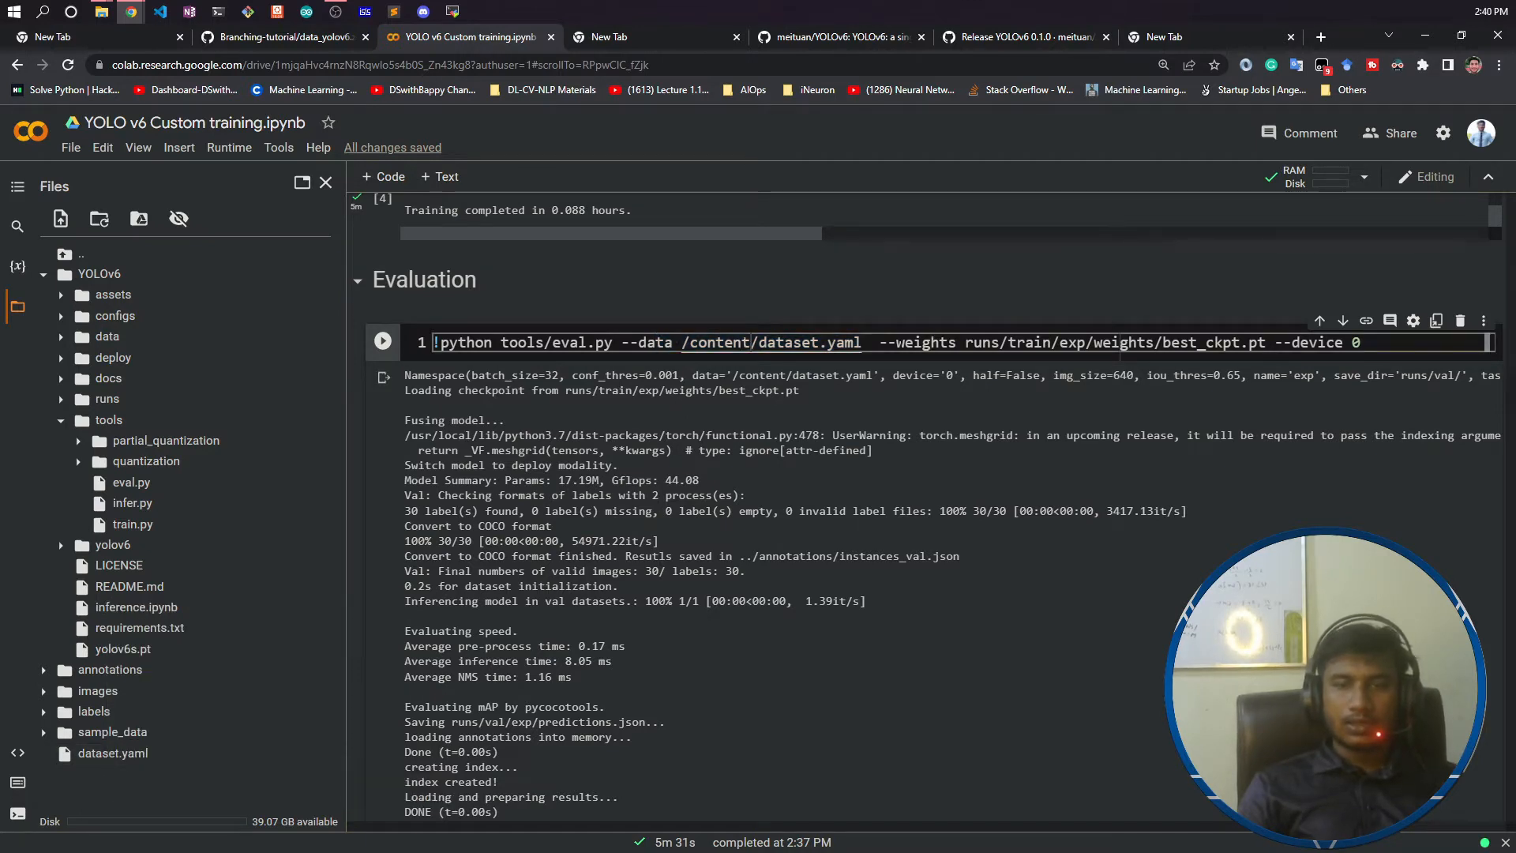
{"action": "double_click", "coordinate": [924, 341]}
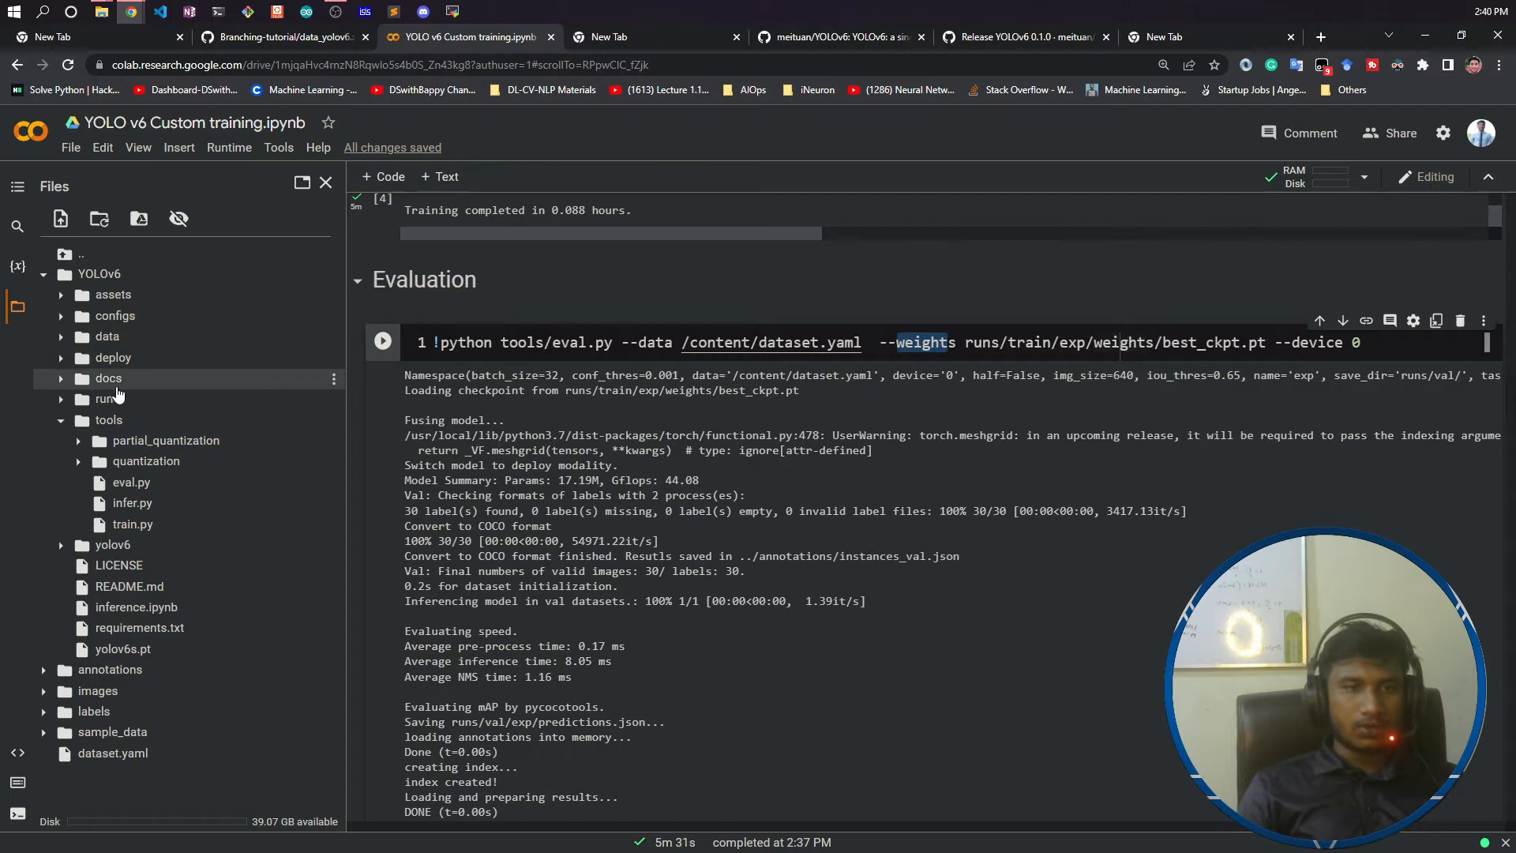
{"action": "left_click", "coordinate": [107, 398]}
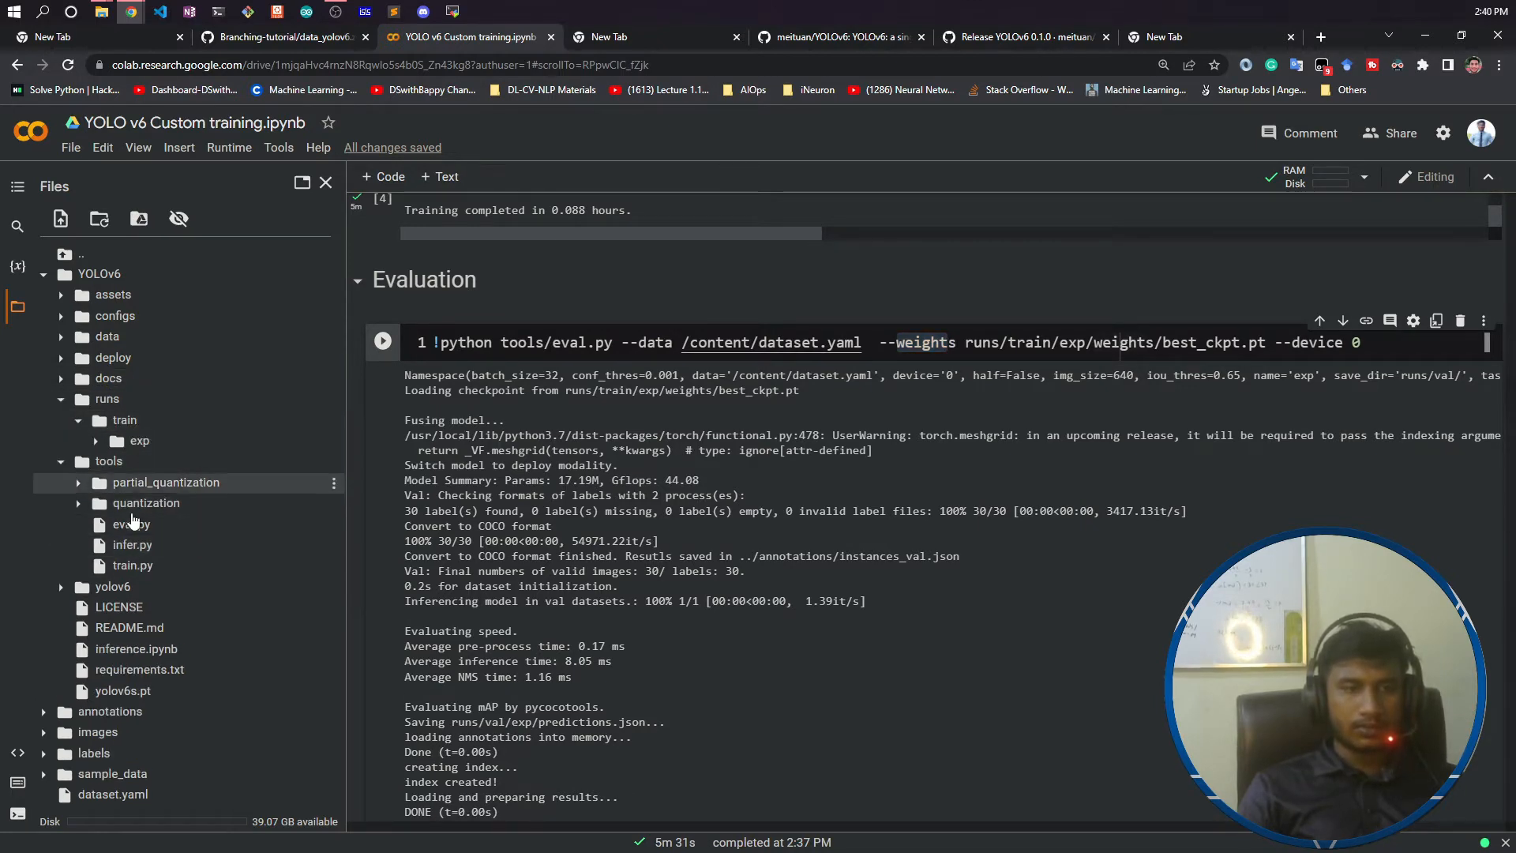
{"action": "left_click", "coordinate": [95, 441]}
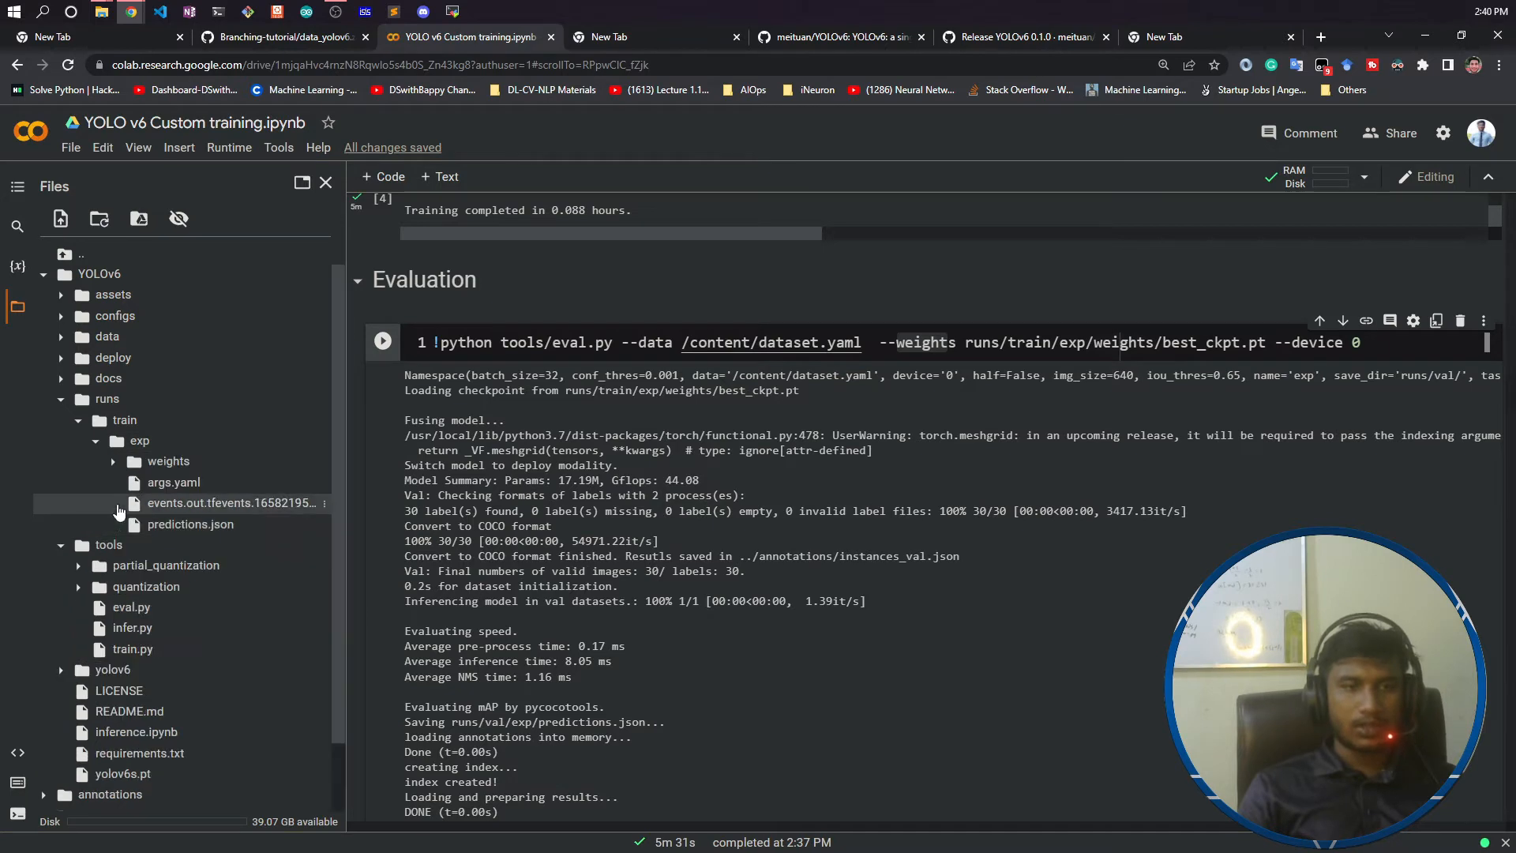
{"action": "left_click", "coordinate": [114, 461]}
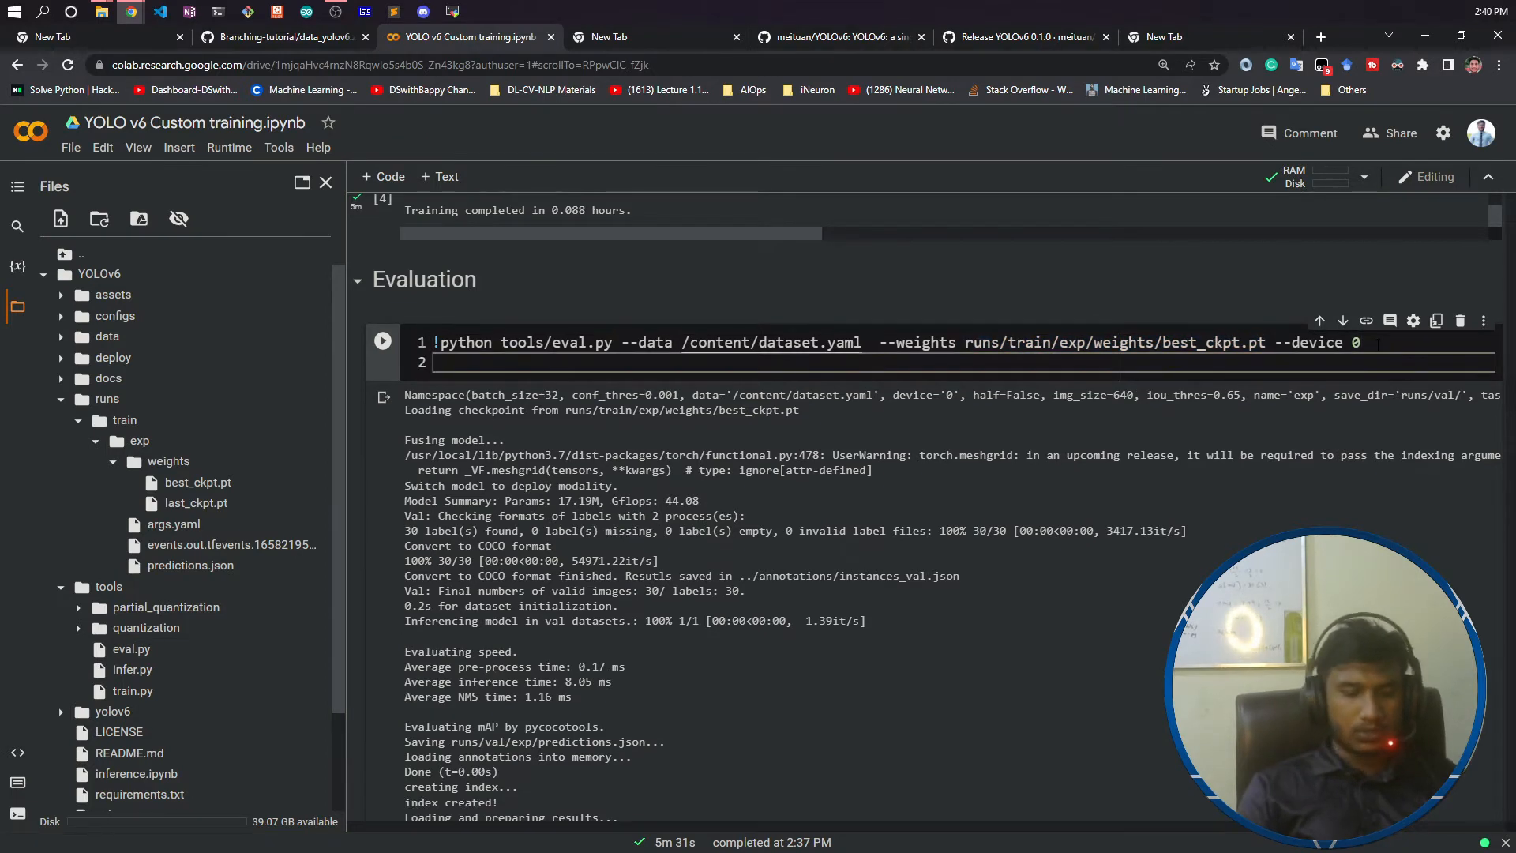
- Paste the best_ckpt.pt checkpoint path into the cell, then remove it again before rerunning
{"action": "type", "text": "/content/YOLOv6/runs/train/exp/weights/best_ckpt.pt"}
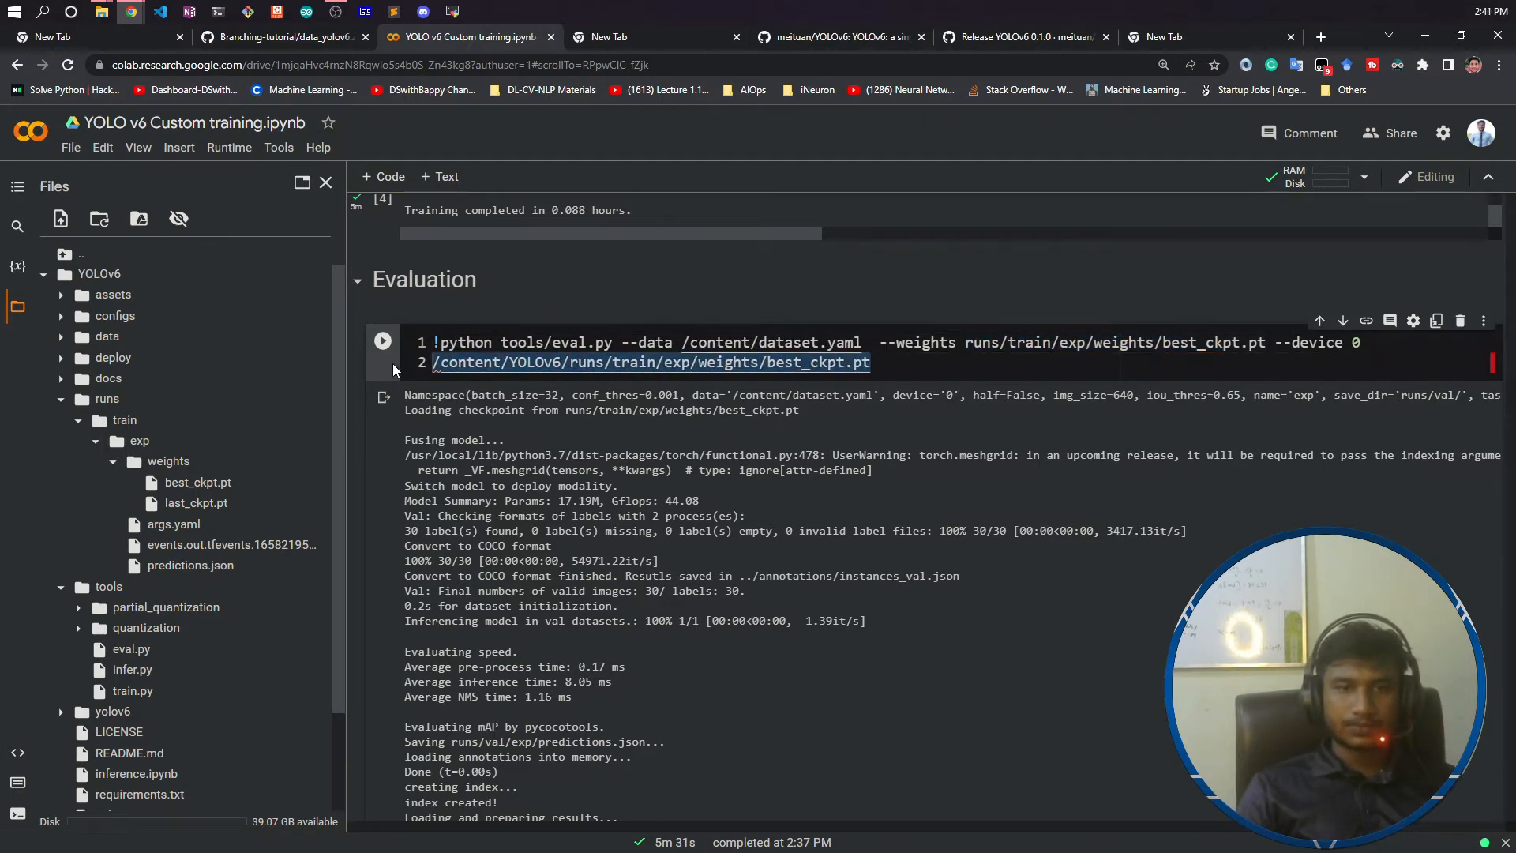
{"action": "key", "text": "Delete"}
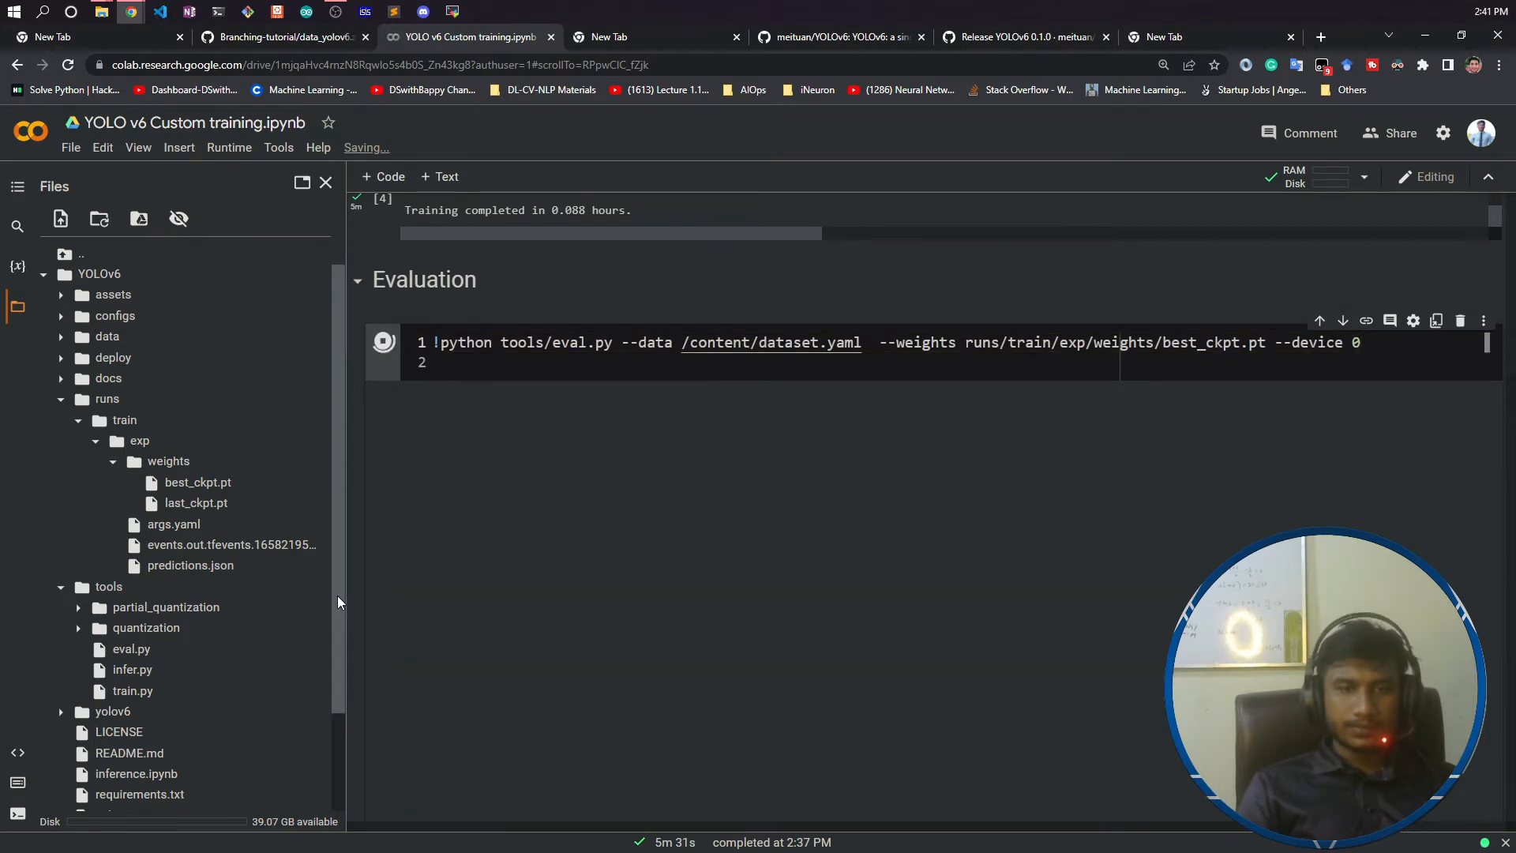
- Select the printed AP/AR metrics once eval.py finishes and saves to runs/val/exp
{"action": "left_click", "coordinate": [383, 341]}
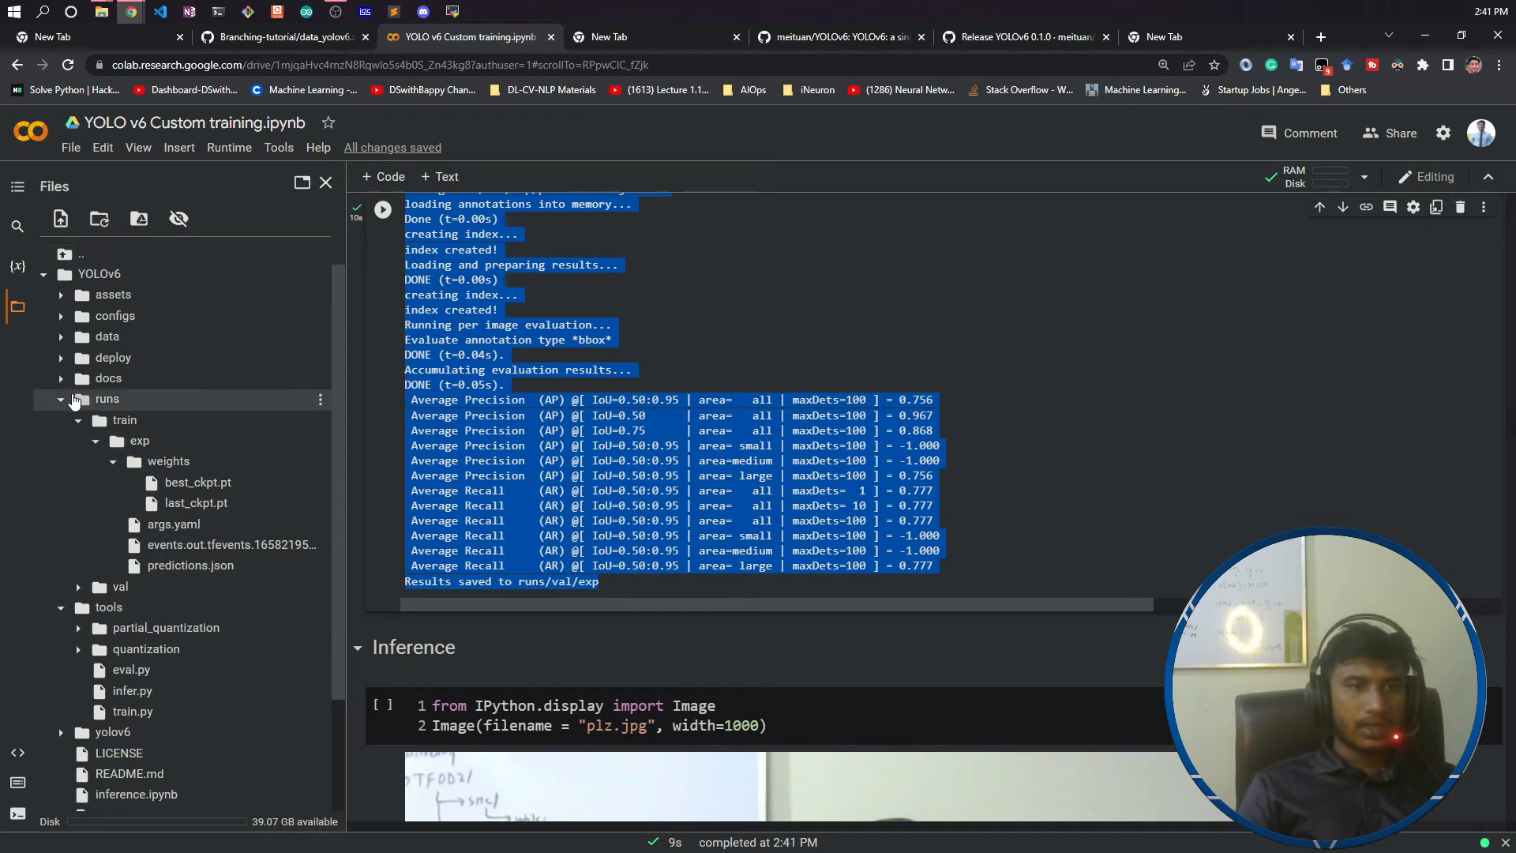
- Collapse runs/train, expand runs/val/exp and view predictions.json's saved detections
{"action": "left_click", "coordinate": [60, 398]}
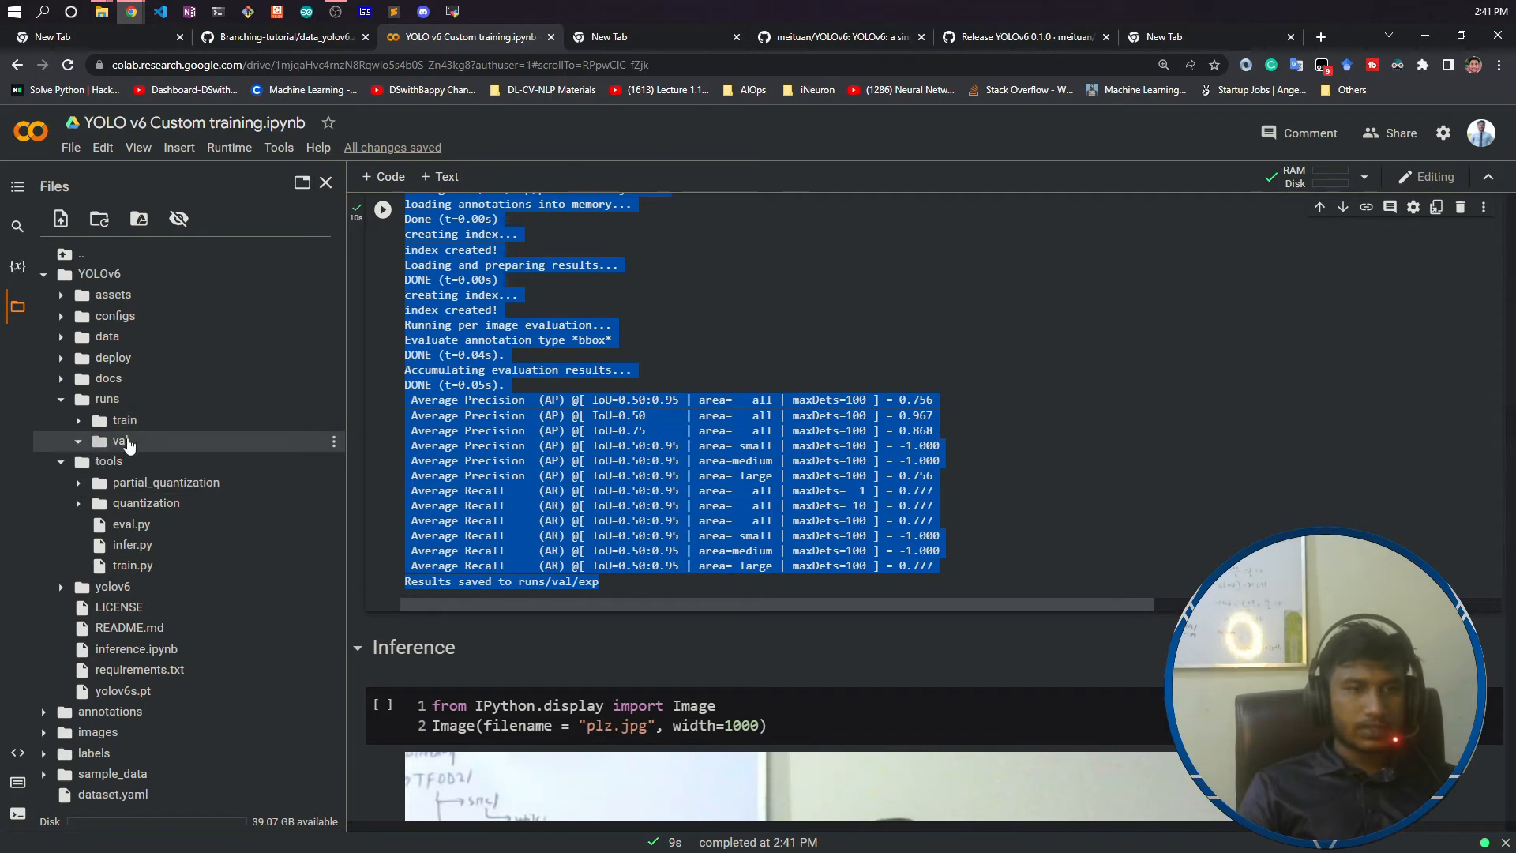
{"action": "left_click", "coordinate": [121, 440]}
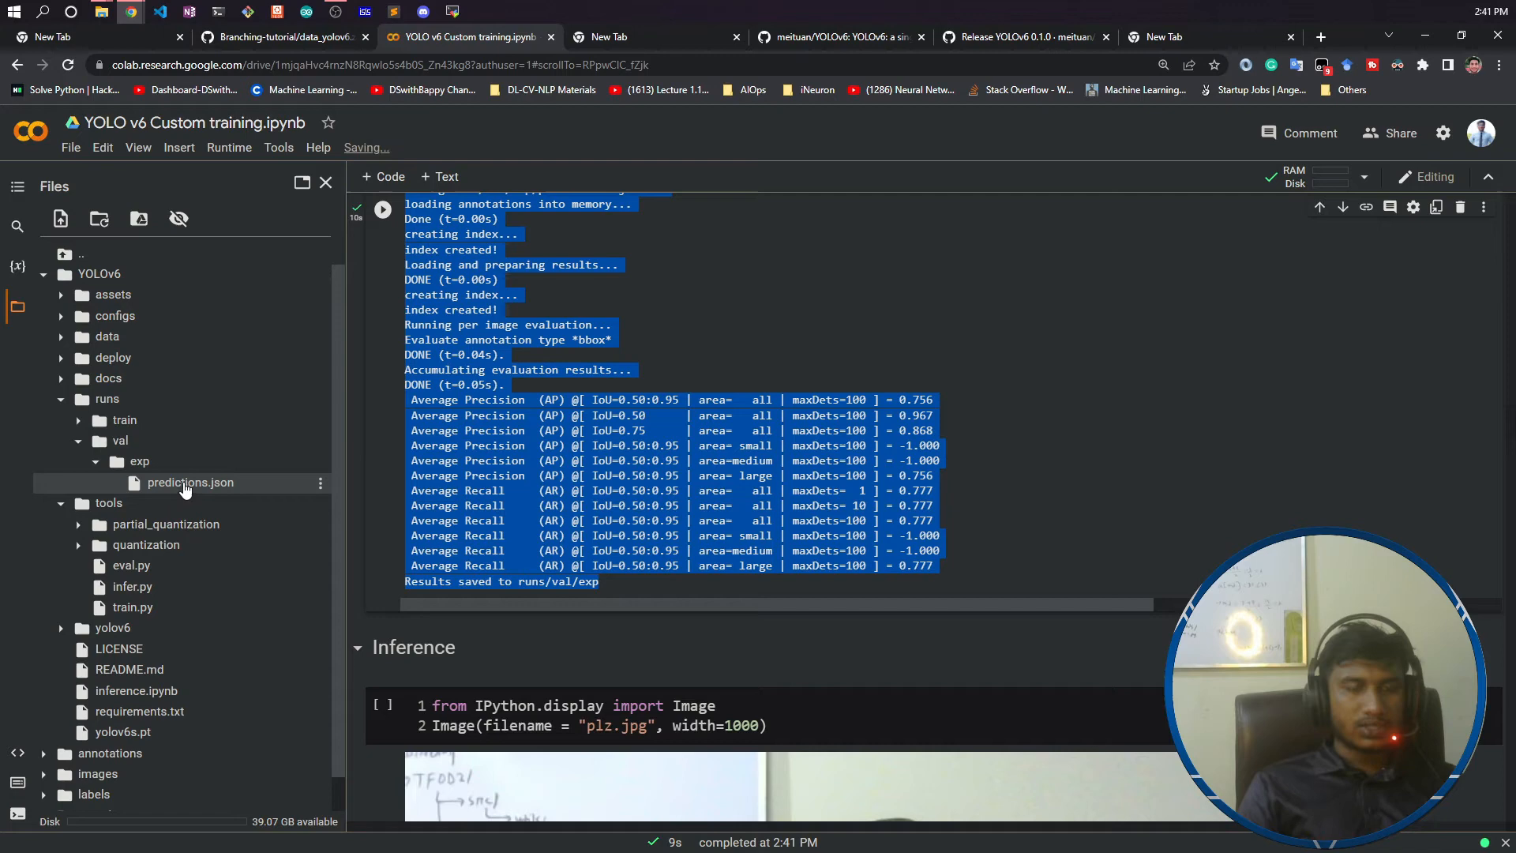
{"action": "double_click", "coordinate": [190, 483]}
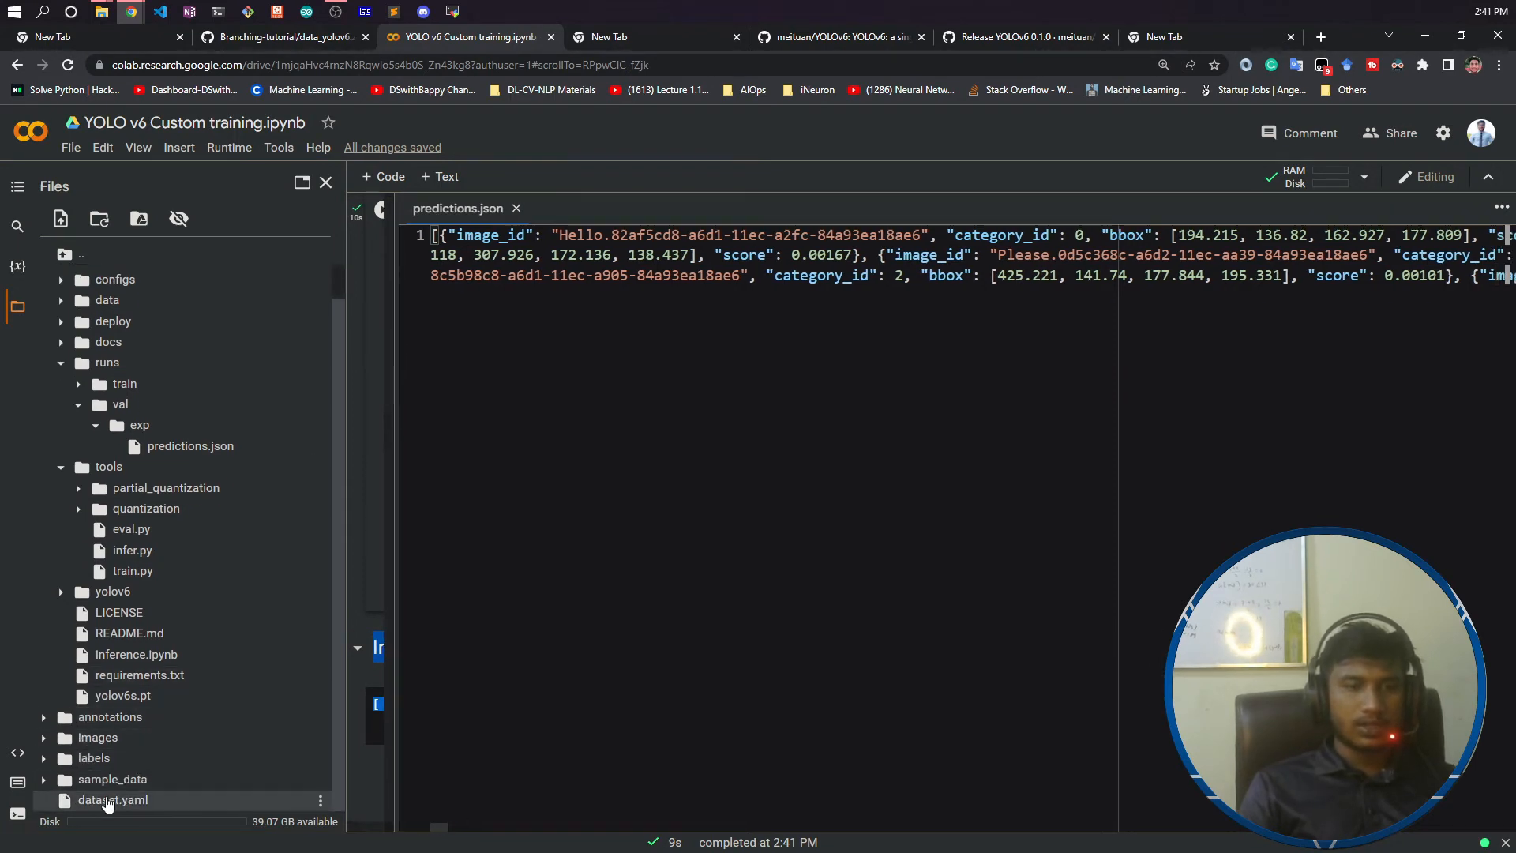
{"action": "double_click", "coordinate": [113, 799]}
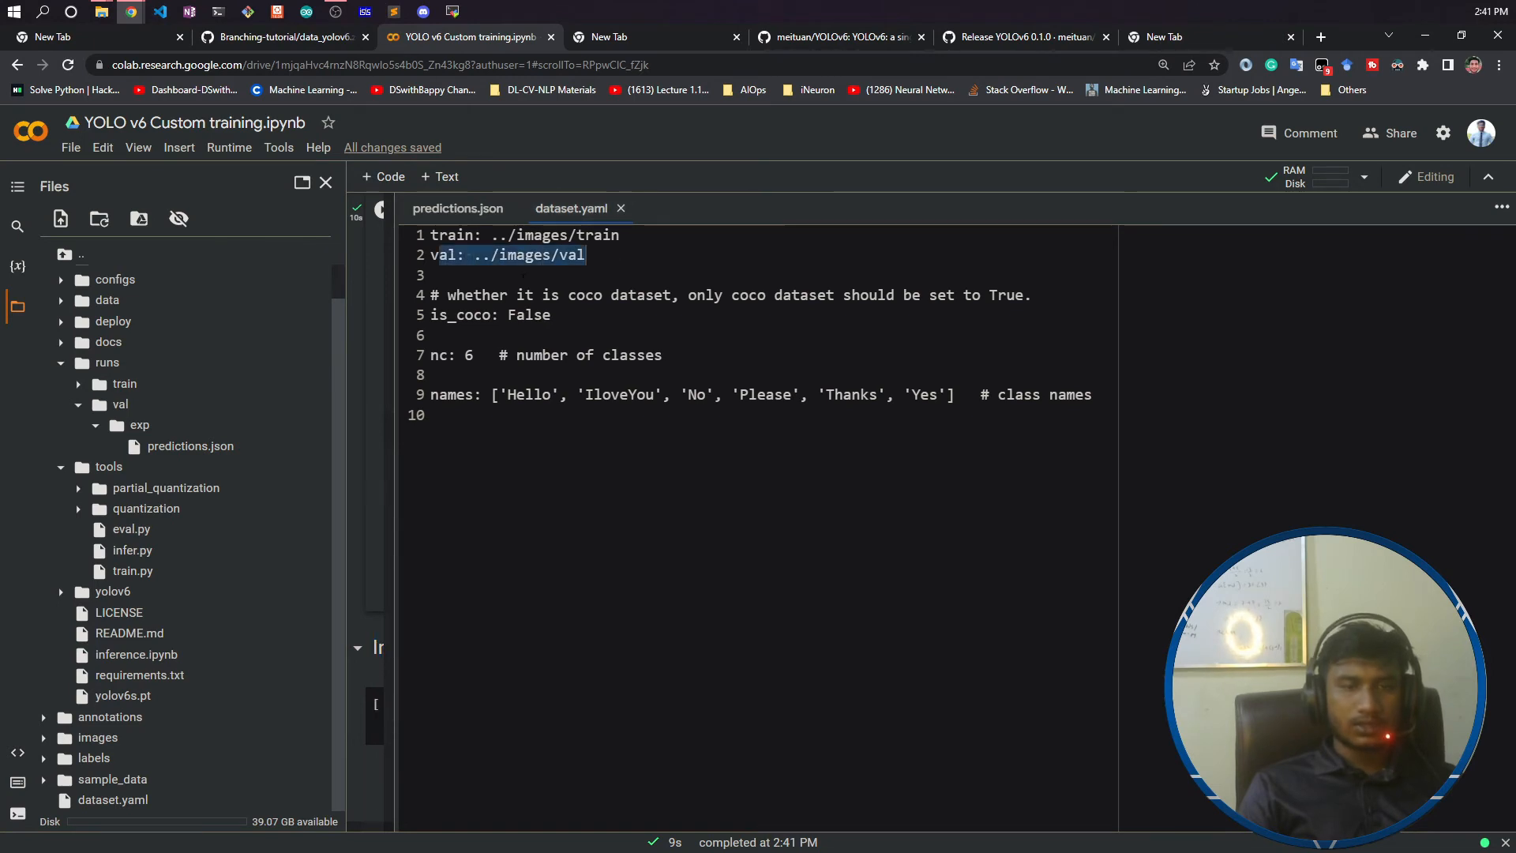
{"action": "left_click", "coordinate": [457, 208]}
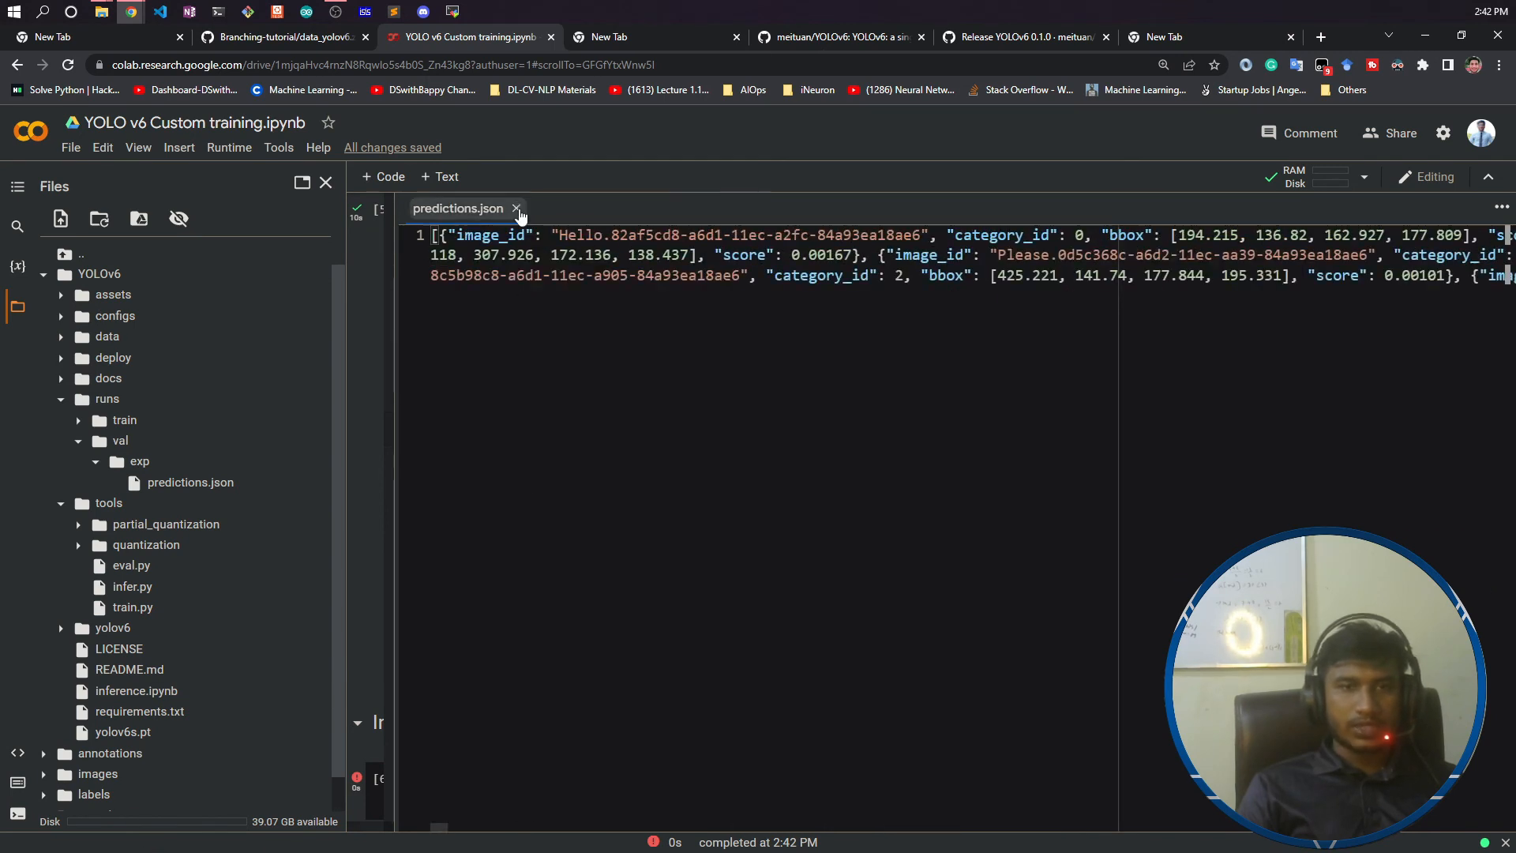
{"action": "scroll", "scroll_direction": "down", "scroll_amount": 3}
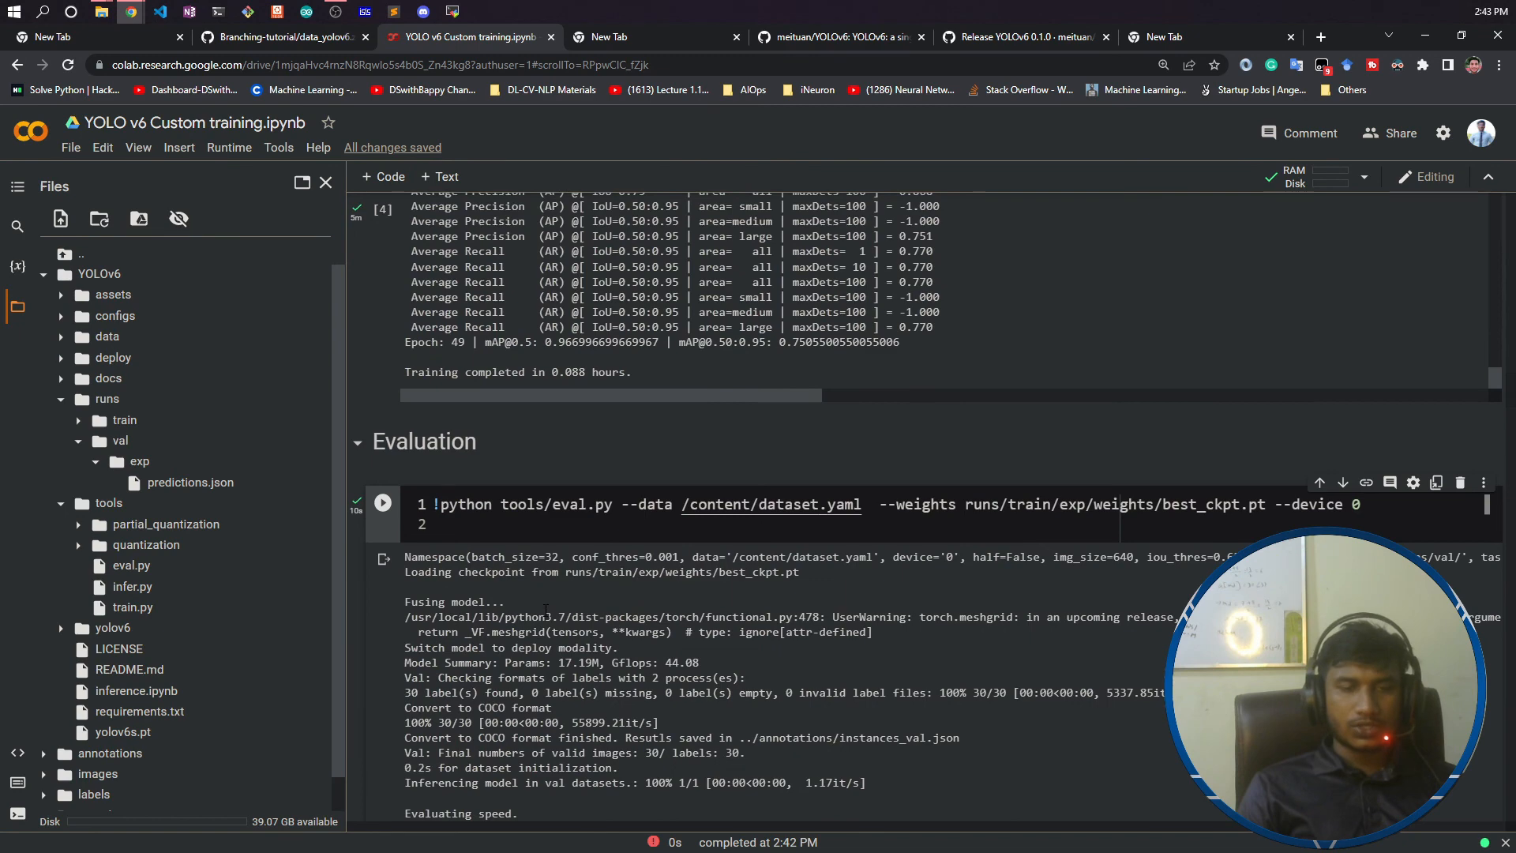
- Scroll down through the evaluation output to the inference cell's FileNotFoundError
{"action": "scroll", "scroll_direction": "down", "scroll_amount": 3}
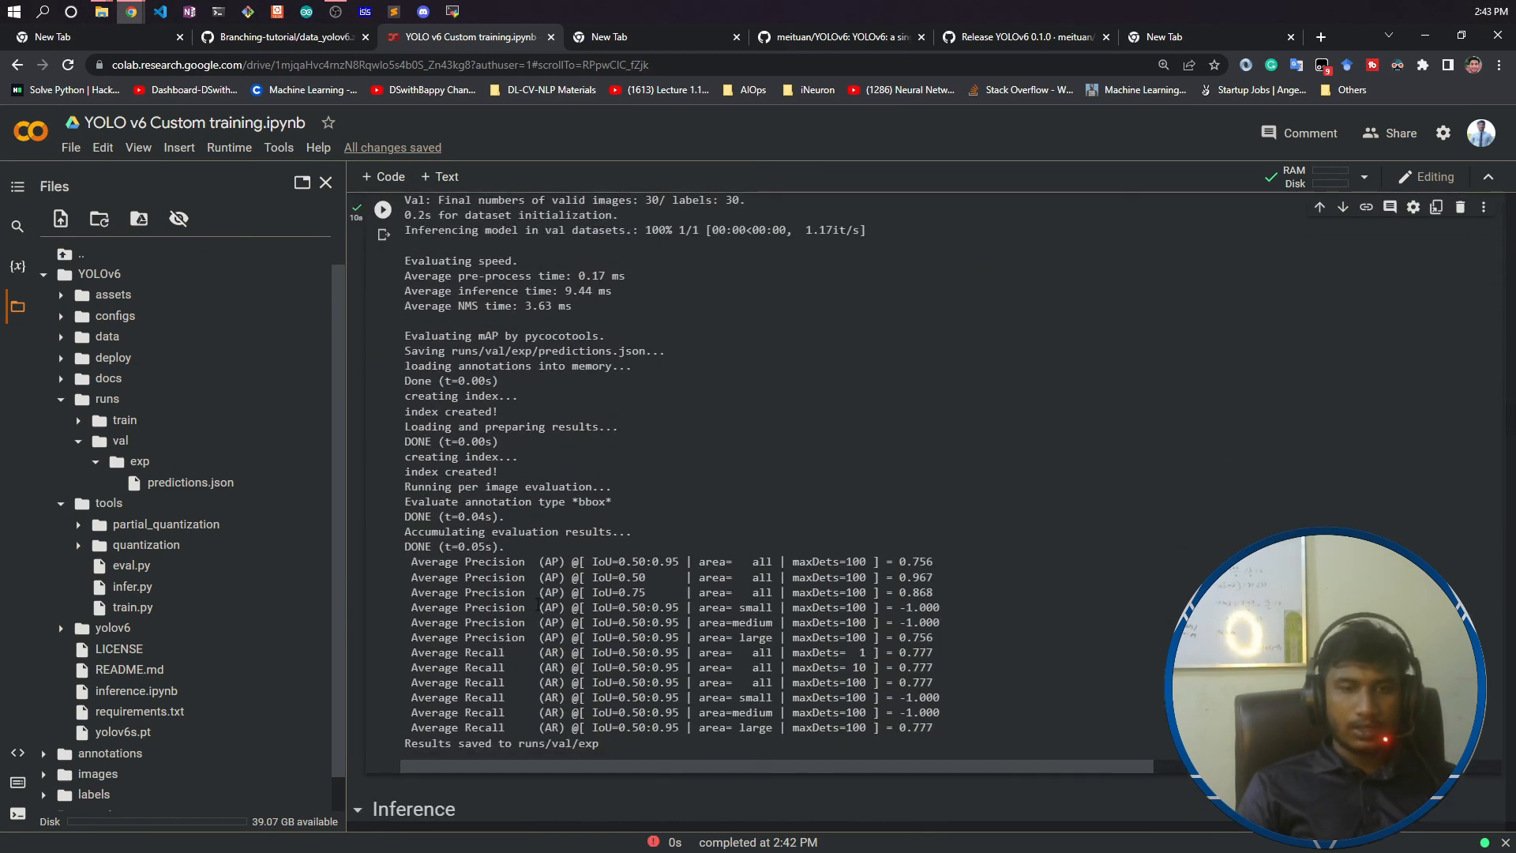
{"action": "scroll", "scroll_direction": "down", "scroll_amount": 3}
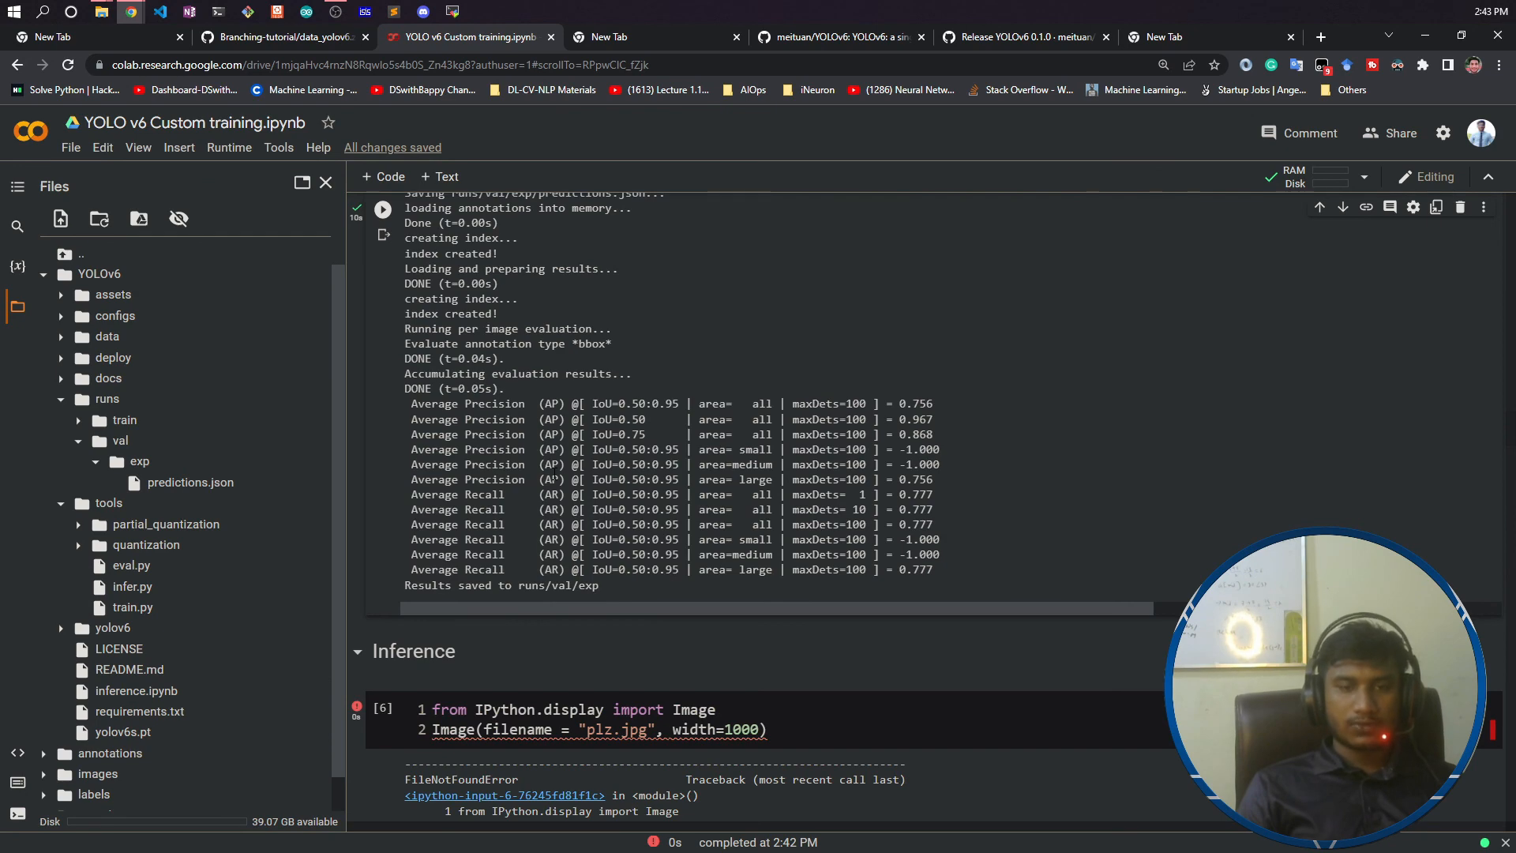